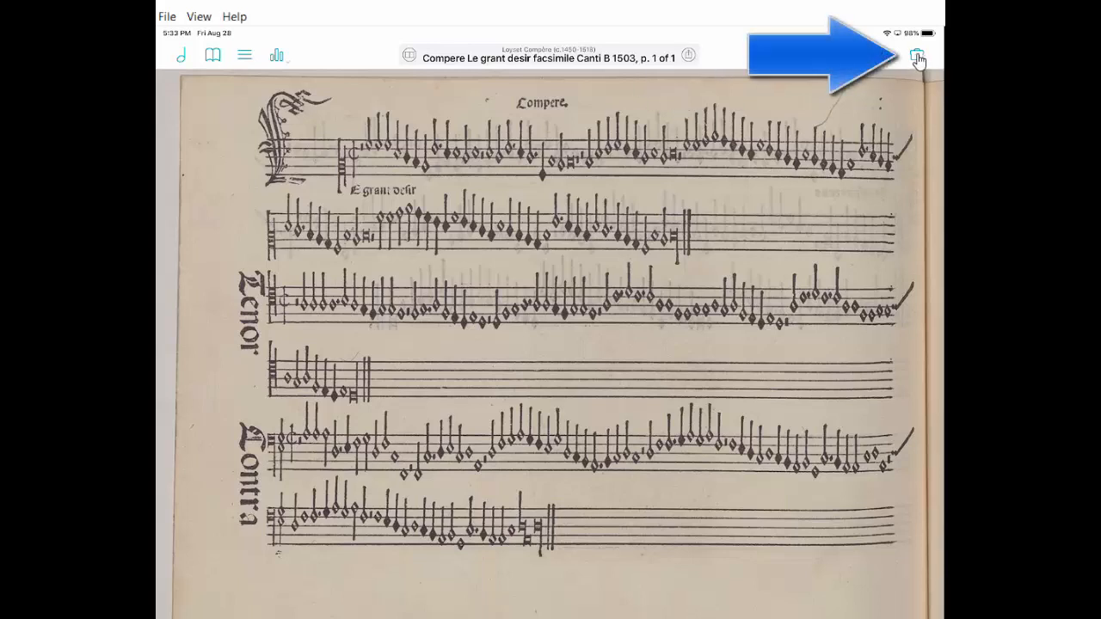
# - Check the imported files, then open the Compère score's metadata on its Audio tab
pyautogui.click(917, 54)
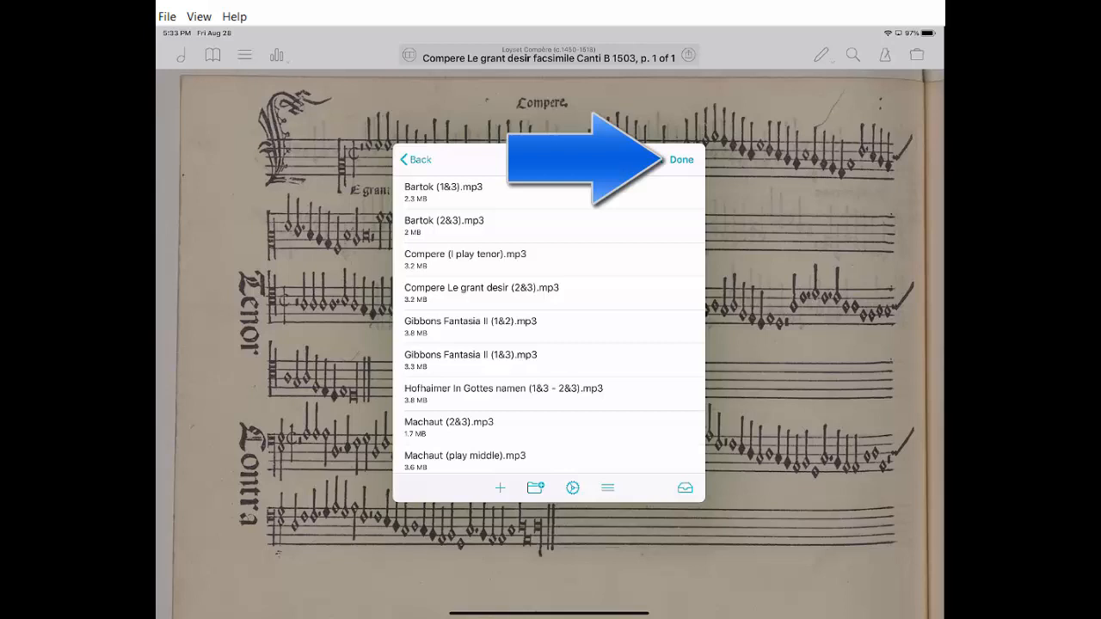
pyautogui.click(680, 160)
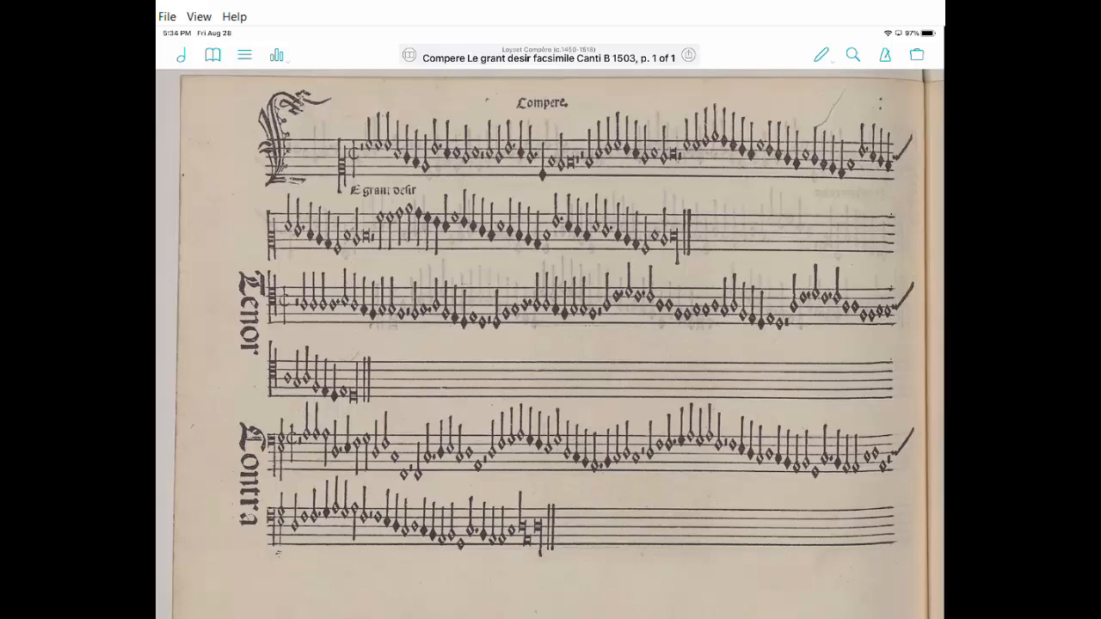
pyautogui.click(548, 56)
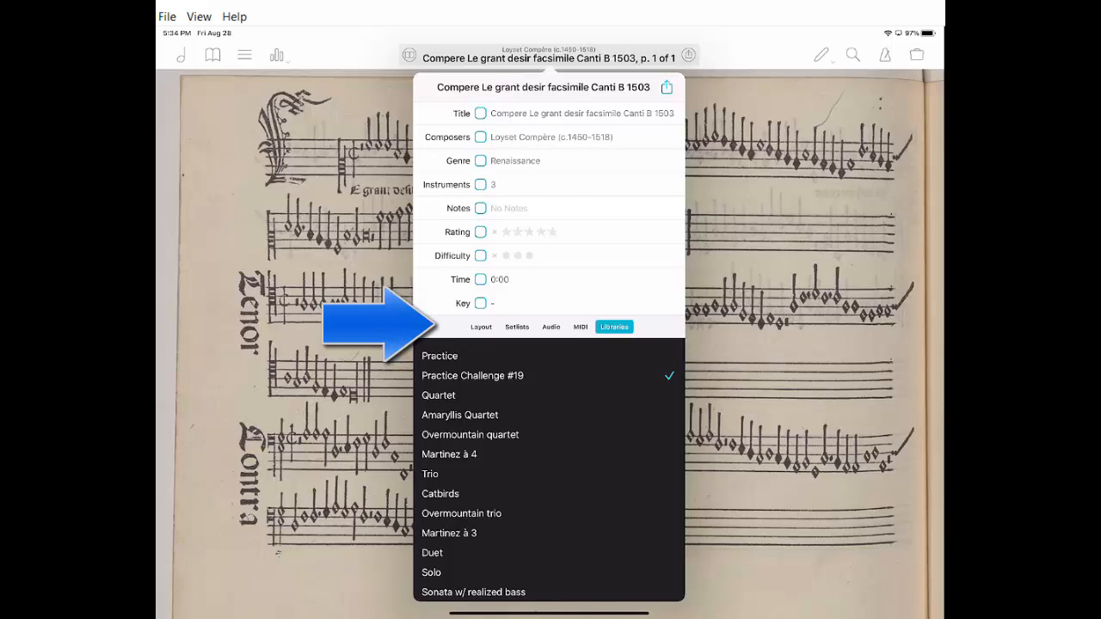
pyautogui.click(551, 326)
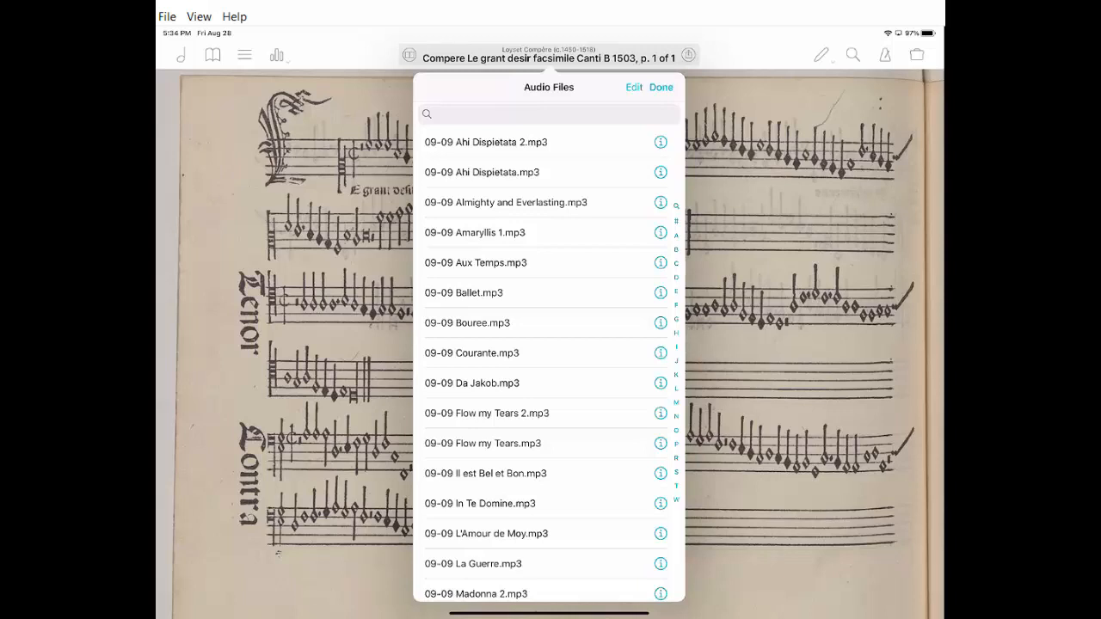
# - Attach 'Compere (I play tenor).mp3' from the Audio Files list to the score
pyautogui.scroll(-3)
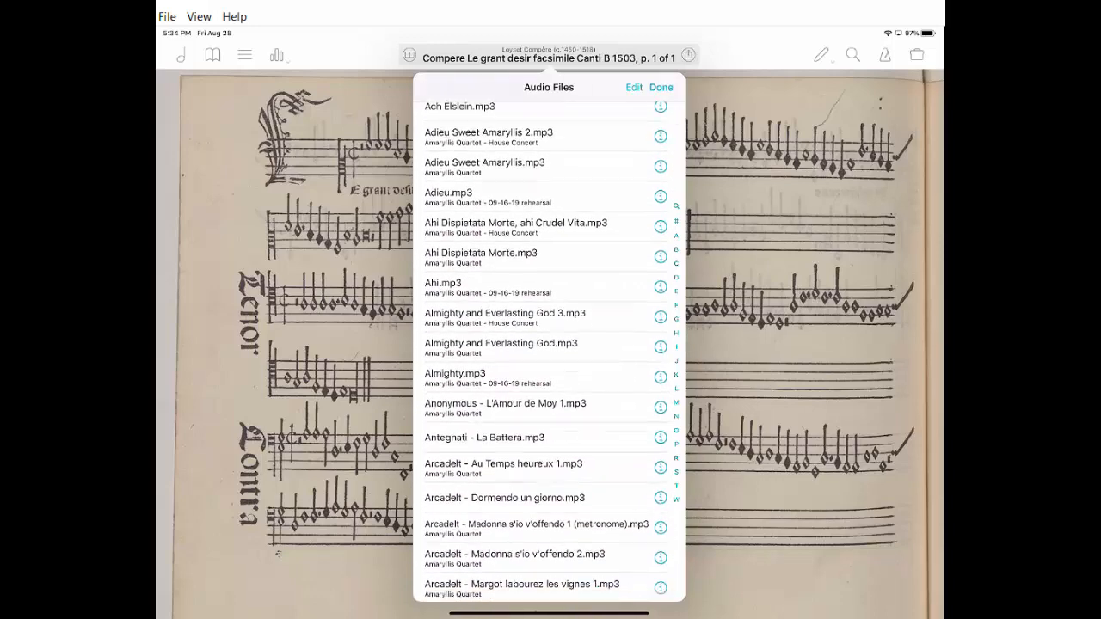
pyautogui.scroll(-3)
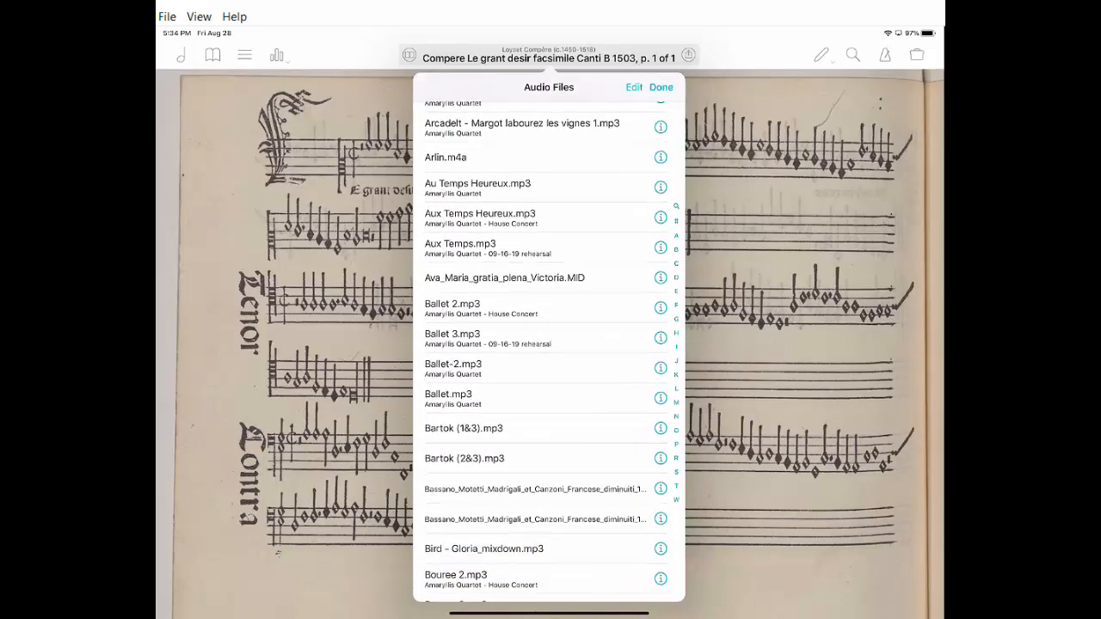
pyautogui.scroll(-3)
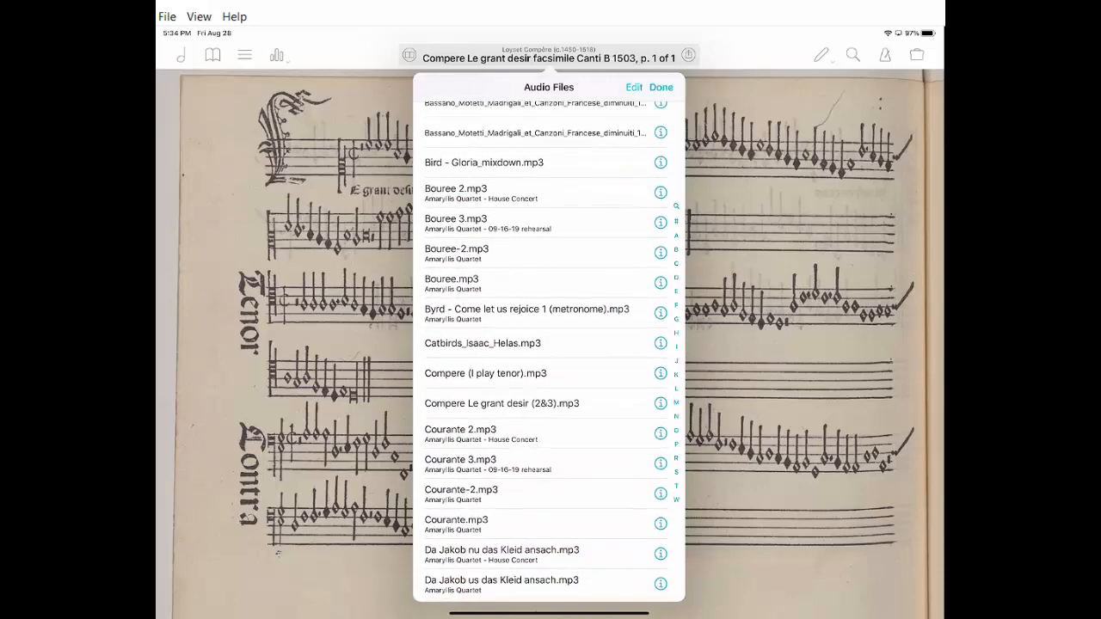
pyautogui.scroll(-3)
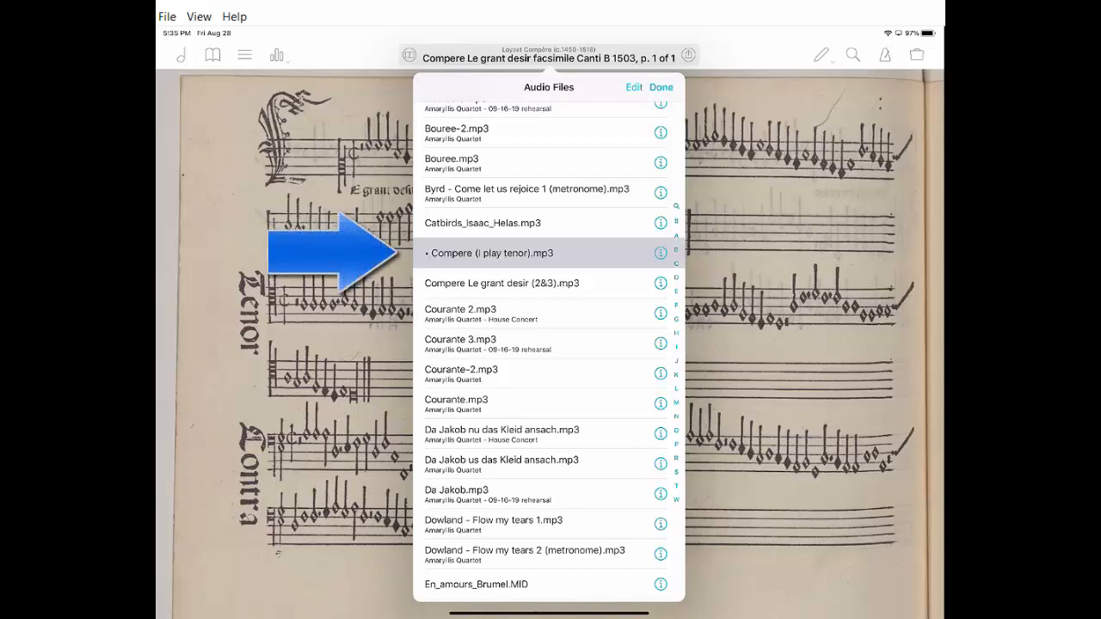
pyautogui.click(492, 253)
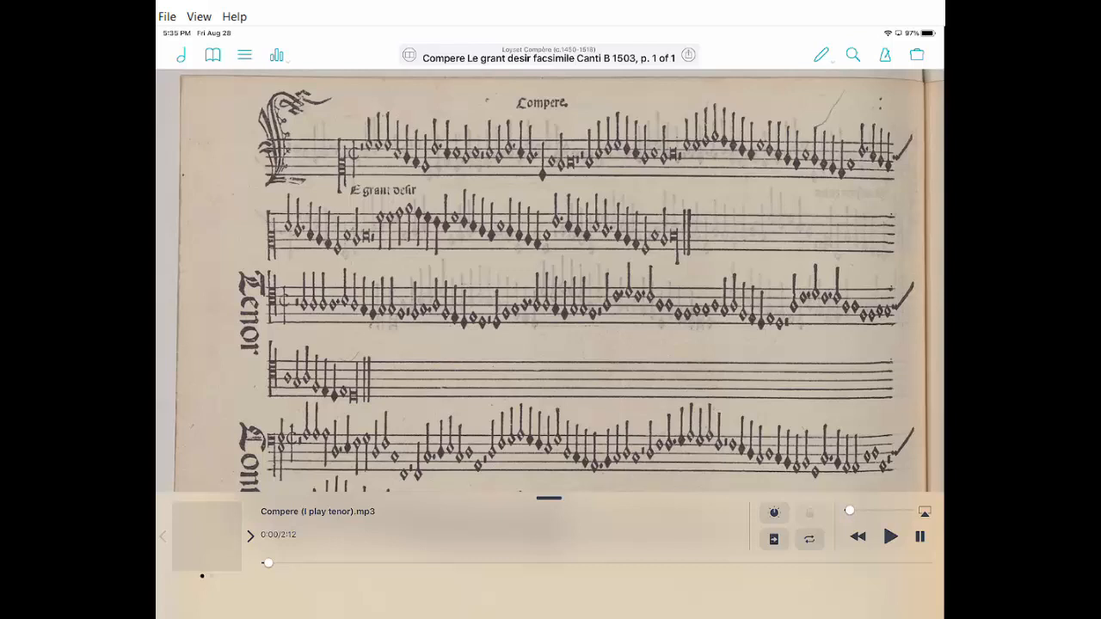
# - Switch between the tenor-part and 2&3 recordings in the audio player, then open search
pyautogui.click(250, 535)
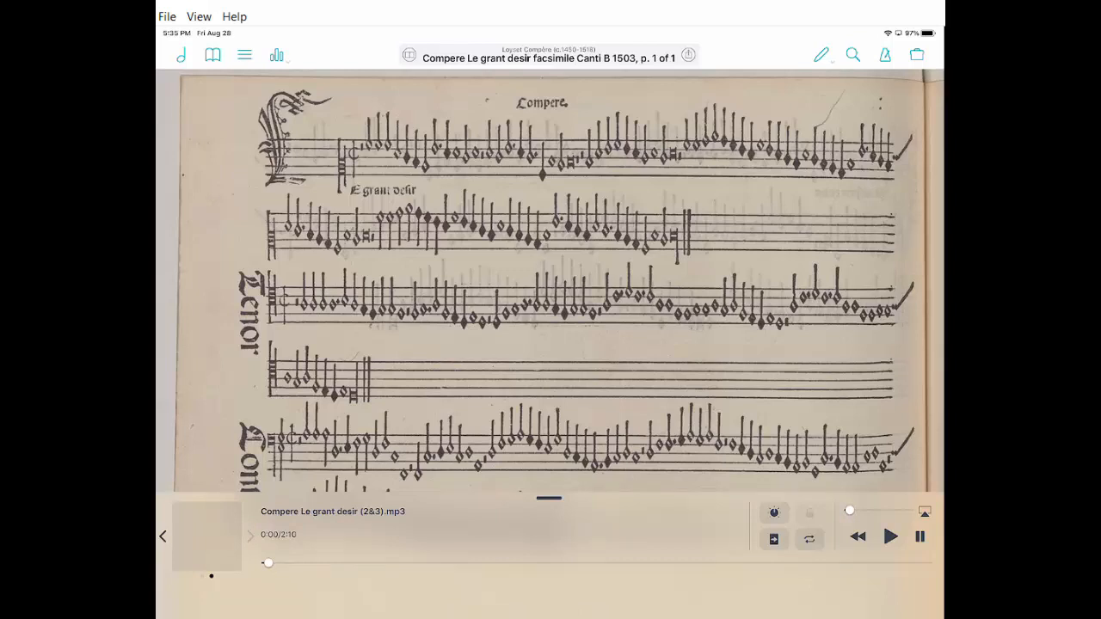
pyautogui.click(251, 536)
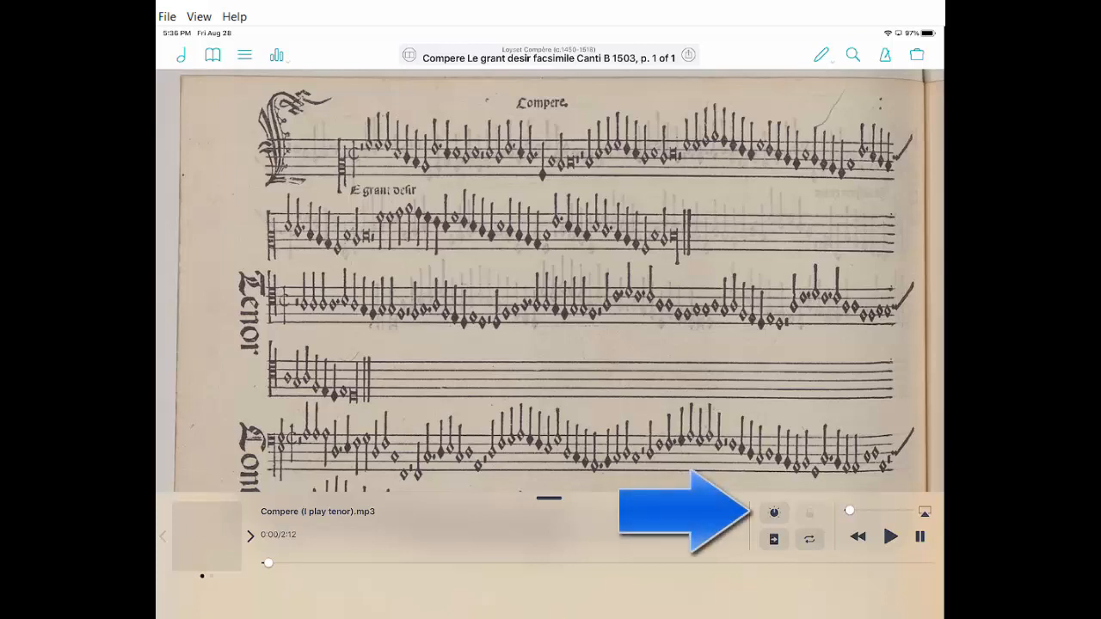
pyautogui.click(774, 513)
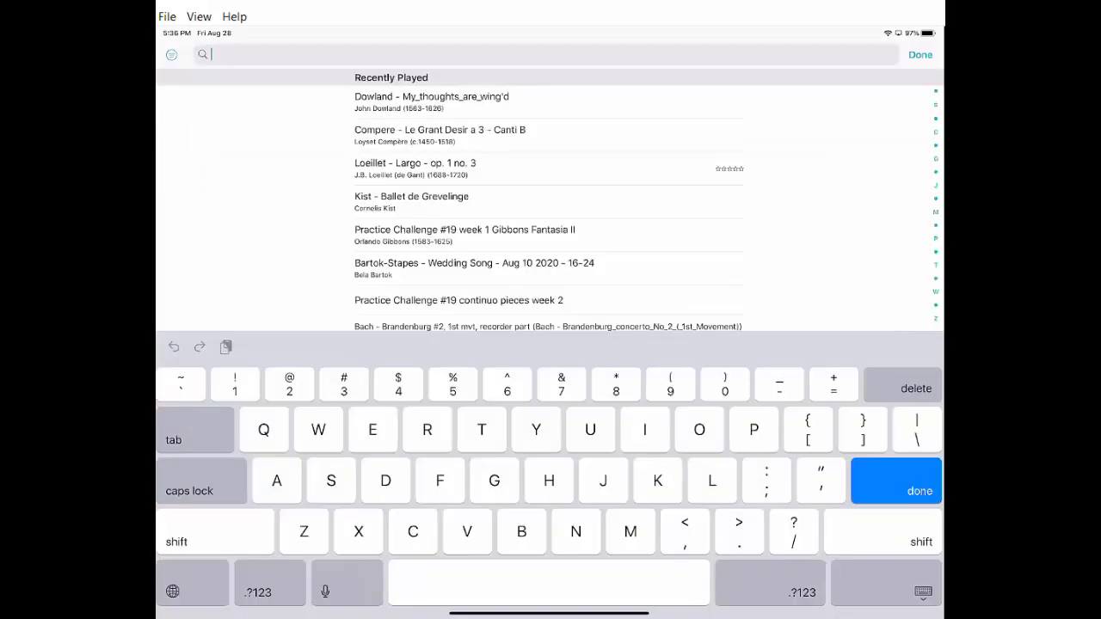
# - Open Dowland's 'My thoughts are wing'd with hopes' from Recently Played
pyautogui.click(432, 97)
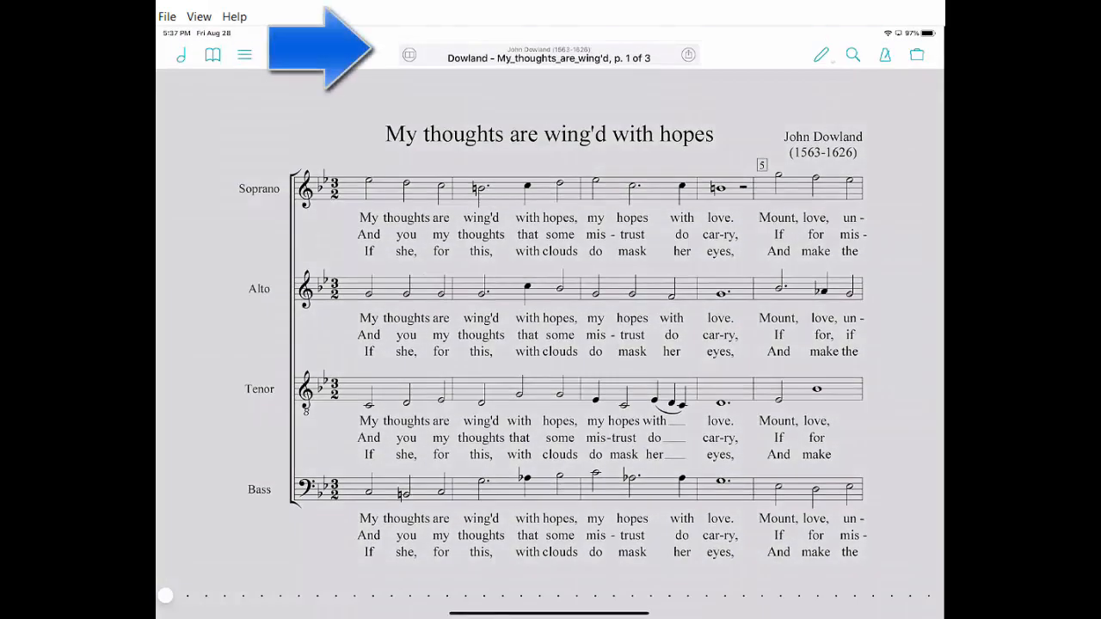
# - Browse the iPad music library to the album 'From Albion's Shores'
pyautogui.click(549, 55)
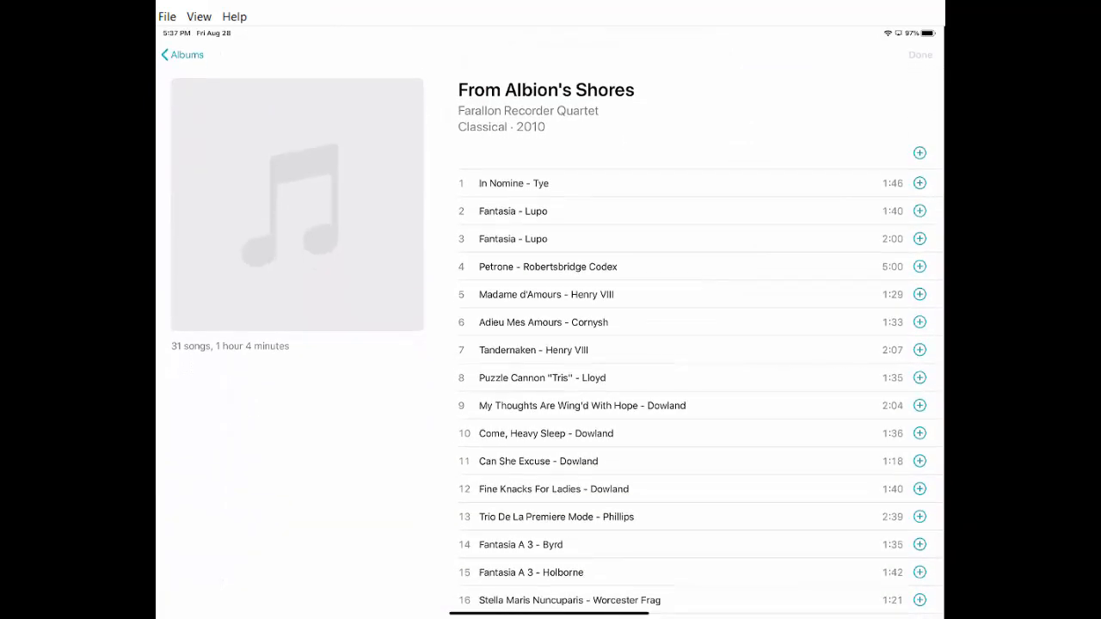
# - Link track 9 'My Thoughts Are Wing'd With Hope - Dowland' from 'From Albion's Shores'
pyautogui.click(181, 54)
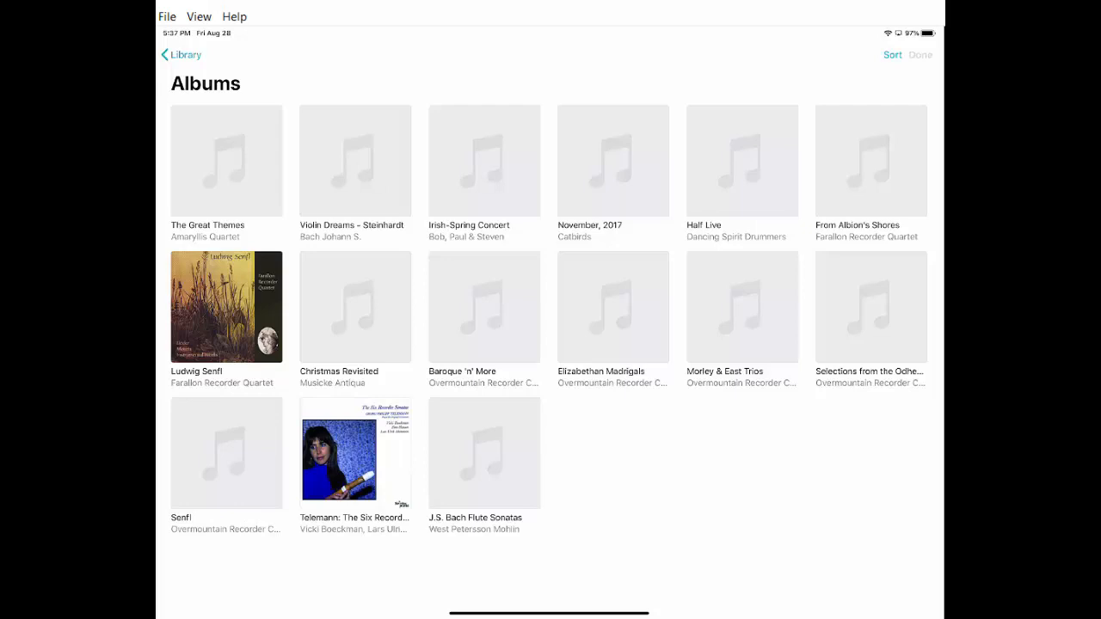
pyautogui.click(871, 160)
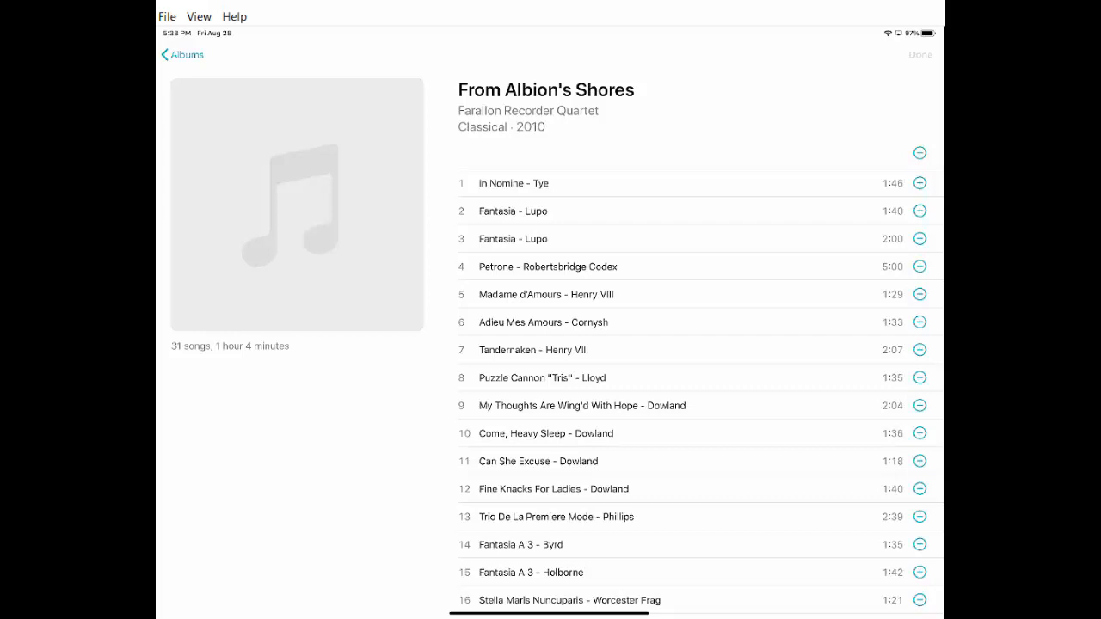
pyautogui.click(920, 405)
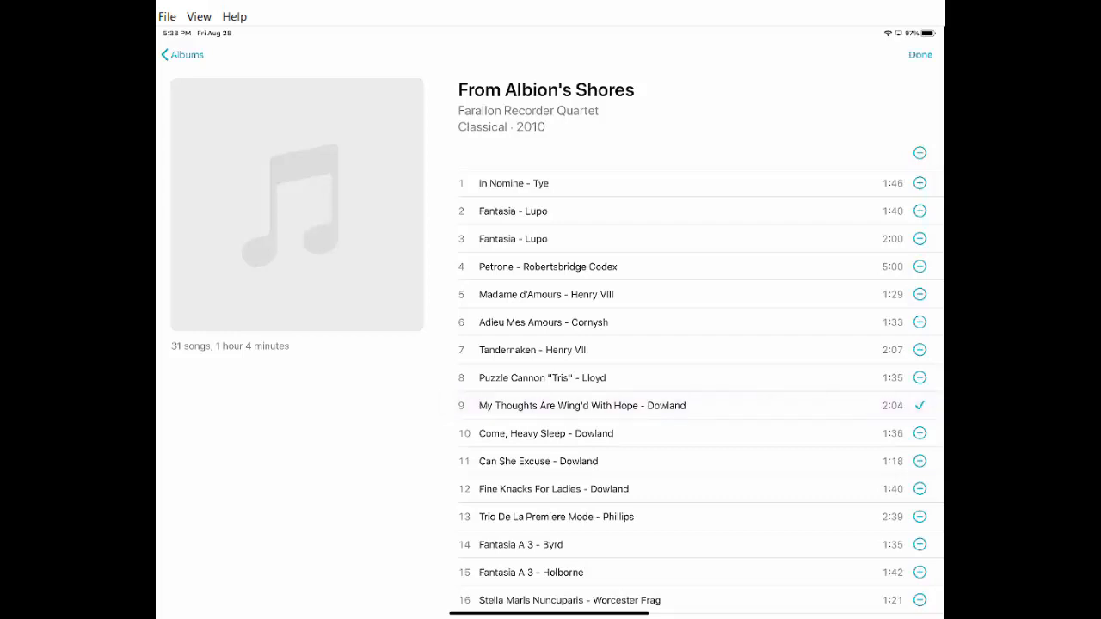